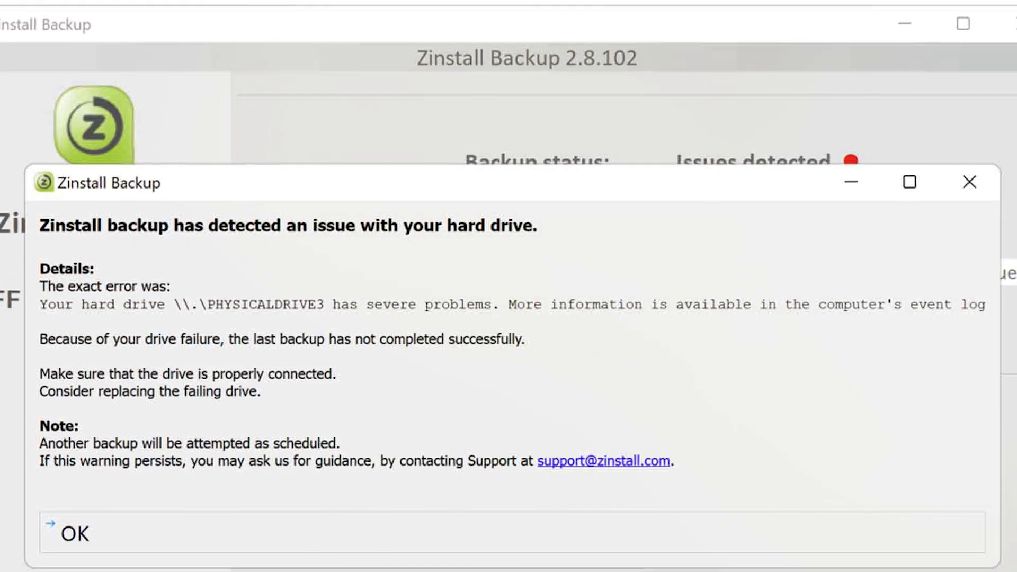
Dismiss the drive-issue warning so the status shows OK with the C: backup at 8%
left_click(75, 534)
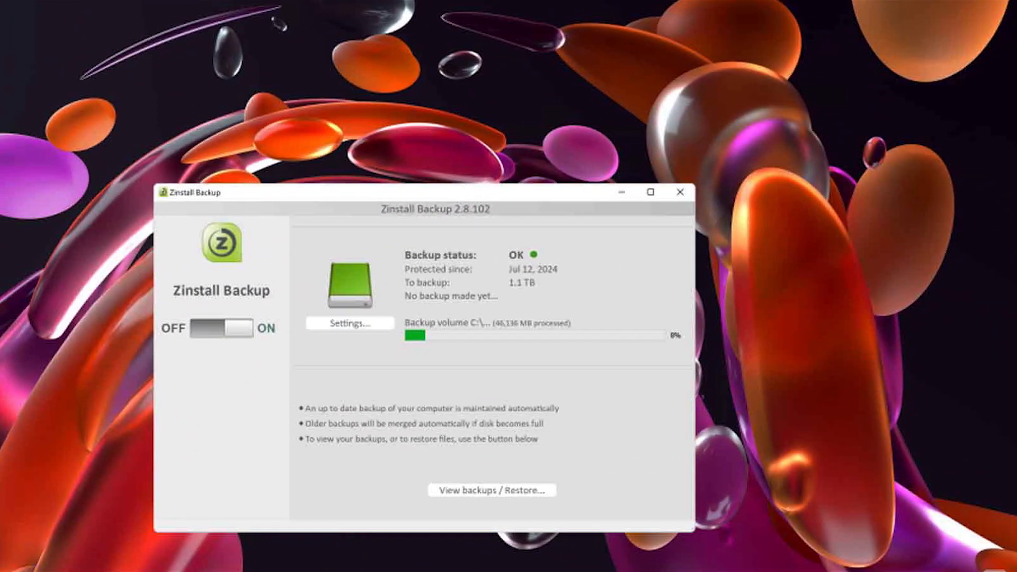
Switch to Zinstall Restore, listing 14 backups and the user's backed-up folders
left_click(493, 489)
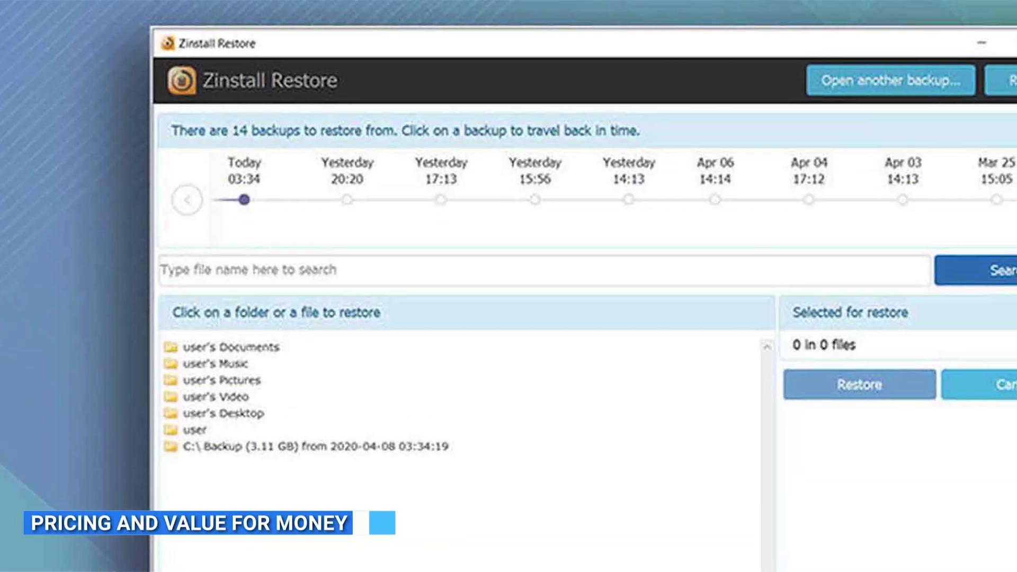